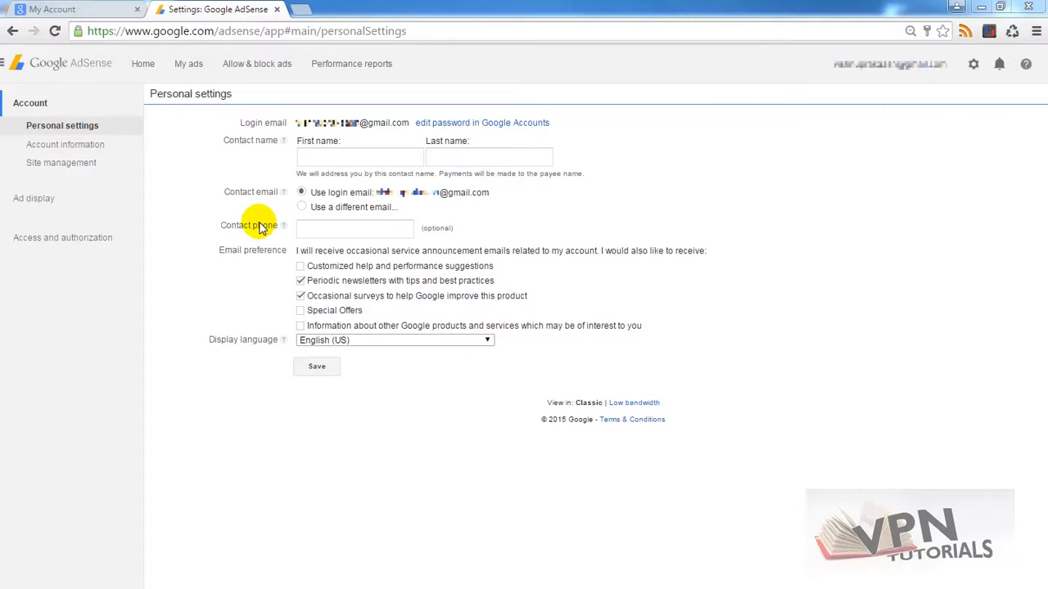
{"action": "mouse_move", "coordinate": [233, 223]}
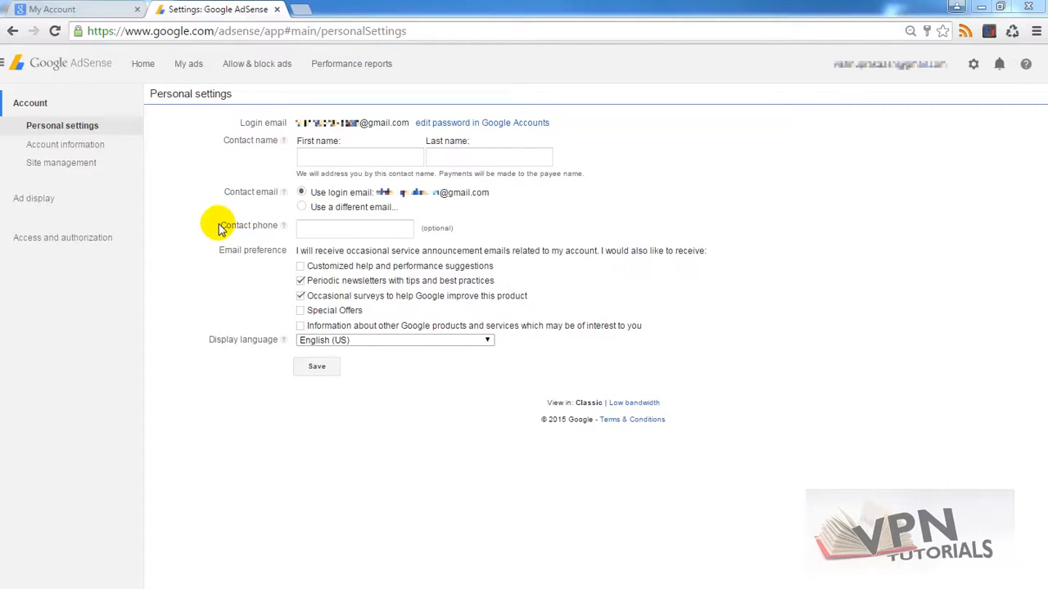
{"action": "mouse_move", "coordinate": [228, 226]}
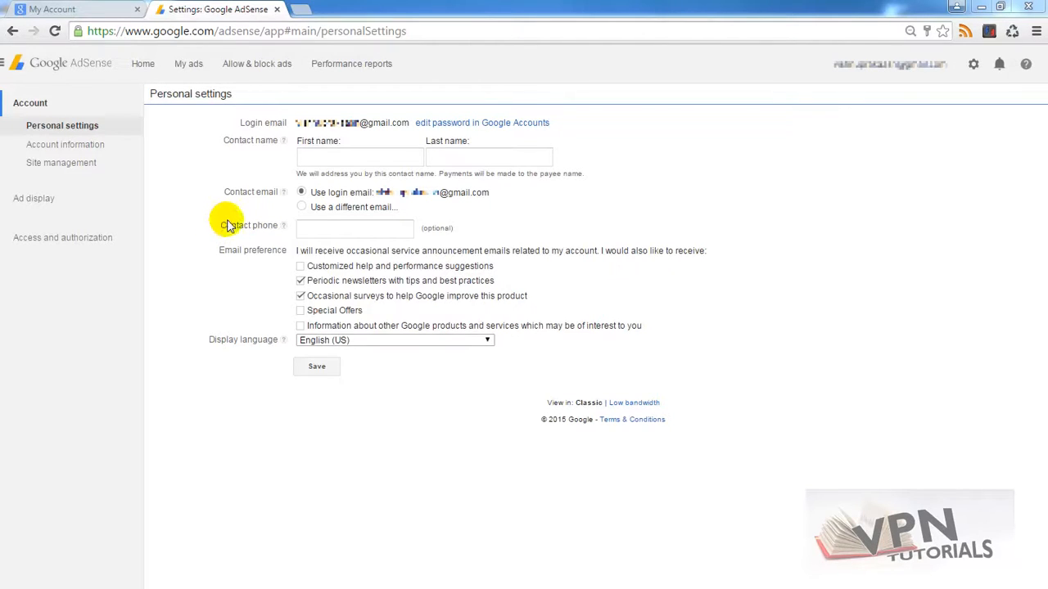
{"action": "mouse_move", "coordinate": [8, 102]}
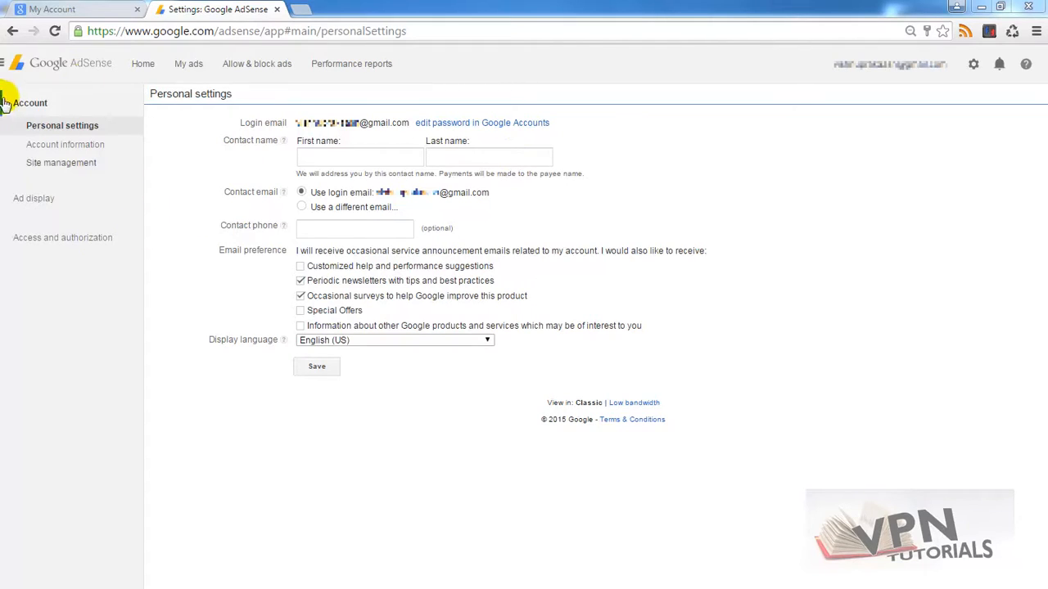
{"action": "mouse_move", "coordinate": [537, 62]}
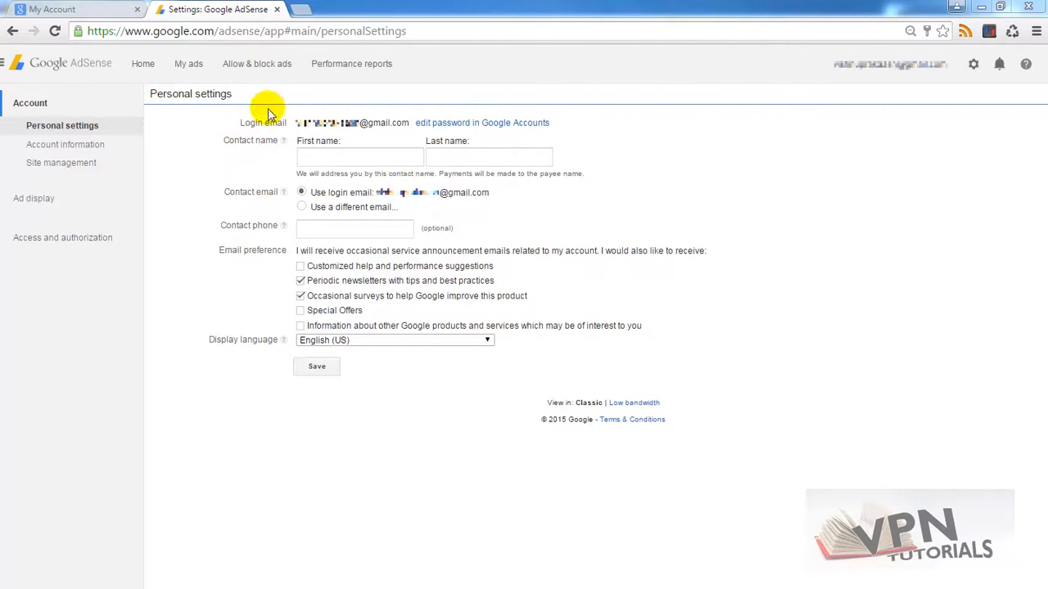
{"action": "mouse_move", "coordinate": [642, 92]}
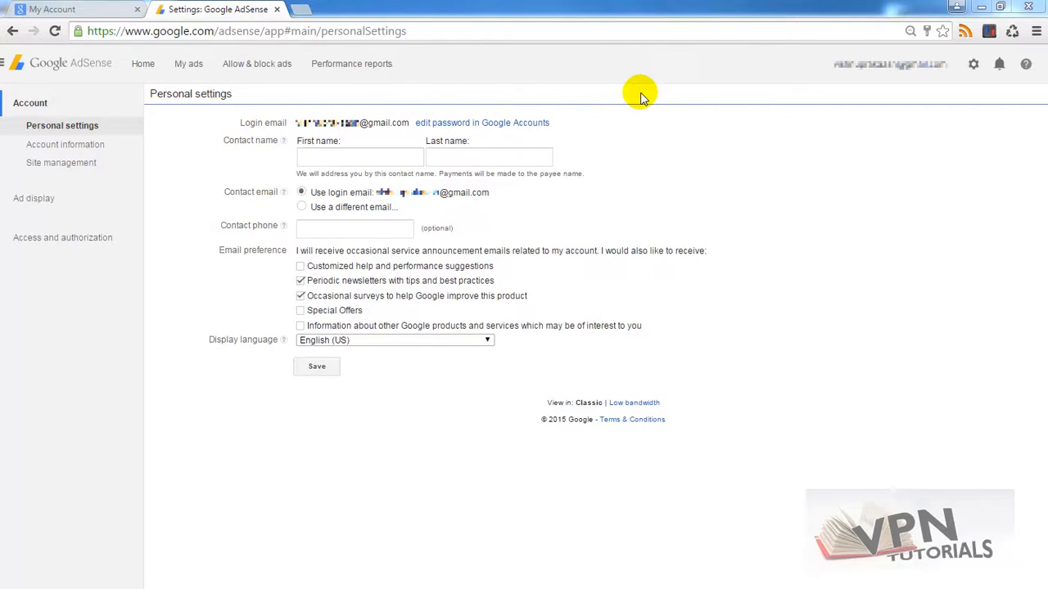
{"action": "mouse_move", "coordinate": [972, 64]}
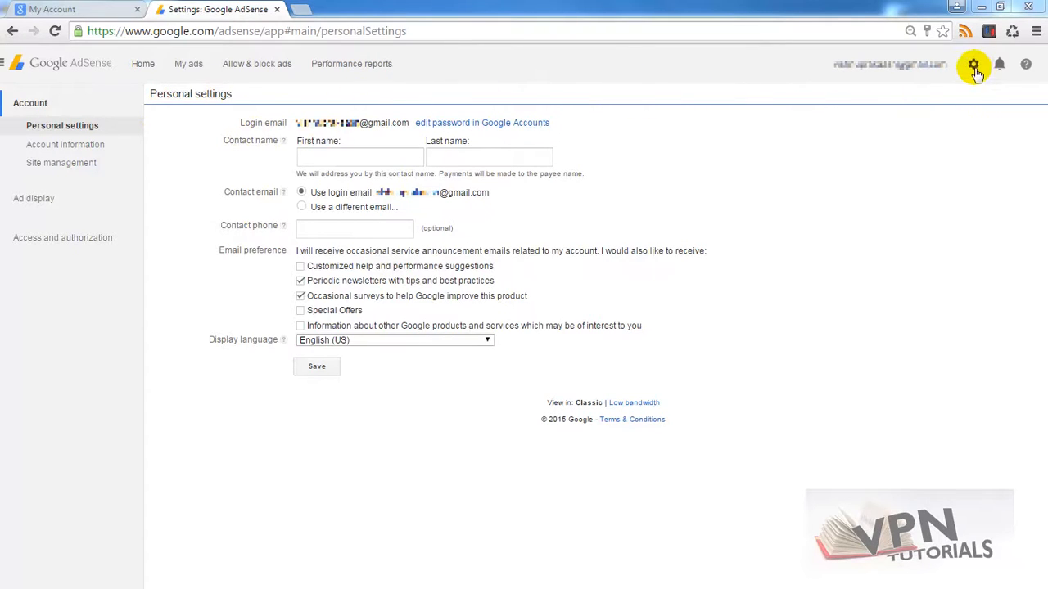
Step: Navigate via Access and authorization to User management and highlight the existing administrator's email
{"action": "left_click", "coordinate": [973, 64]}
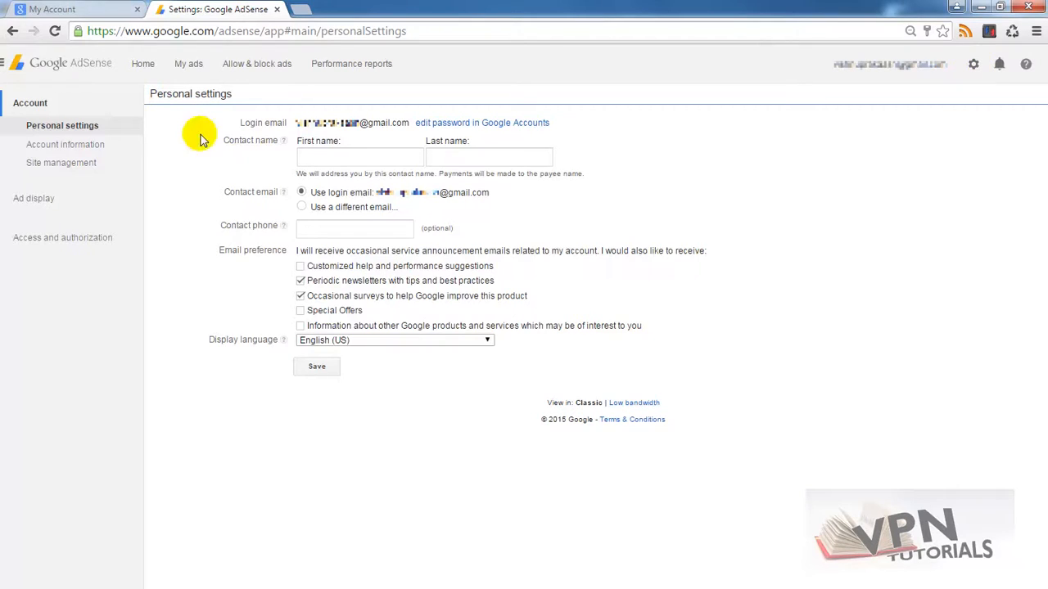
{"action": "mouse_move", "coordinate": [49, 244]}
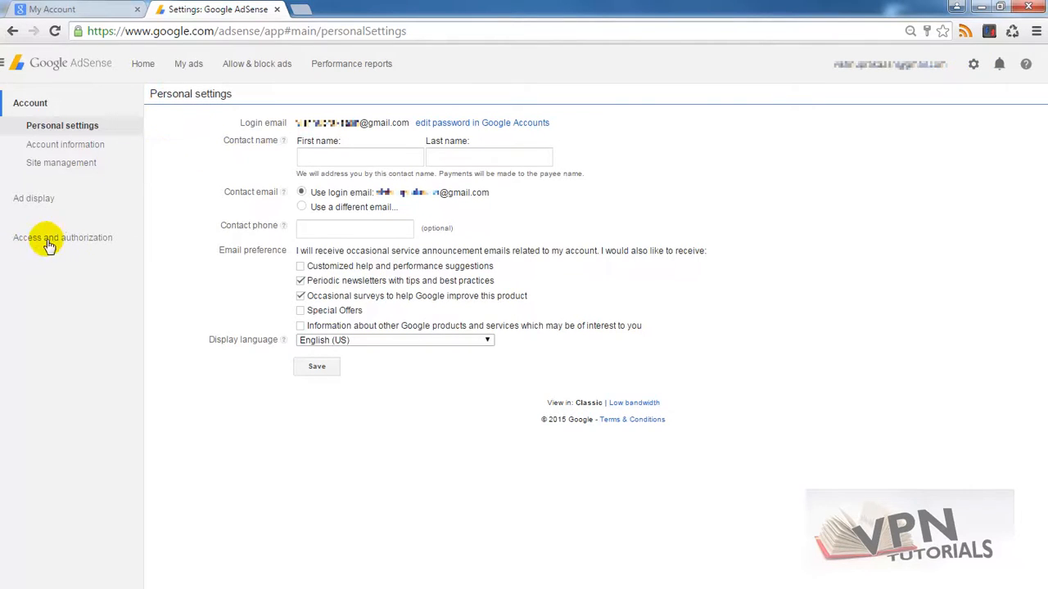
{"action": "left_click", "coordinate": [62, 237]}
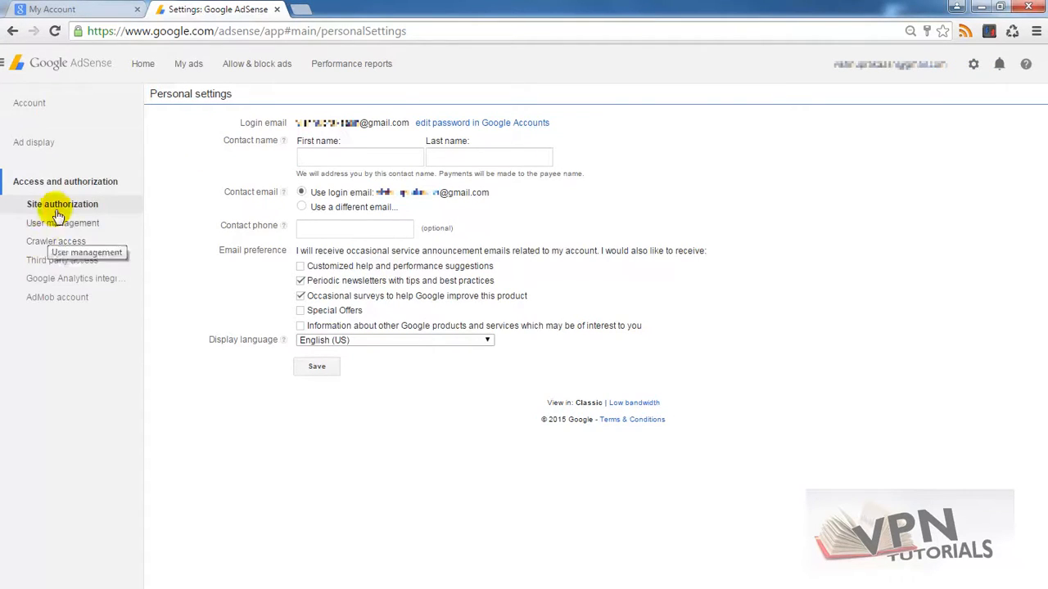
{"action": "left_click", "coordinate": [62, 203]}
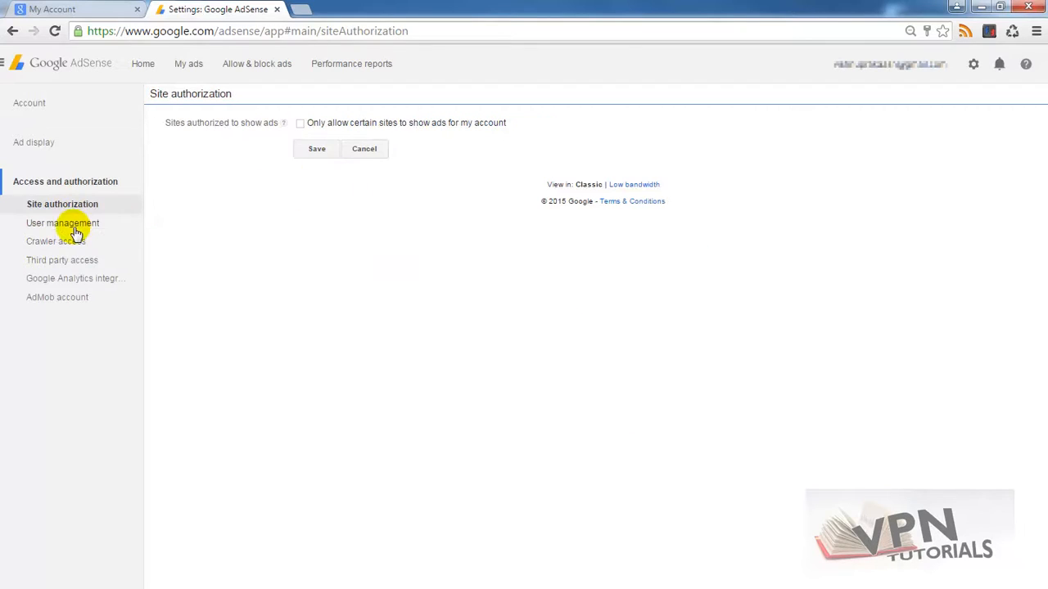
{"action": "left_click", "coordinate": [63, 223]}
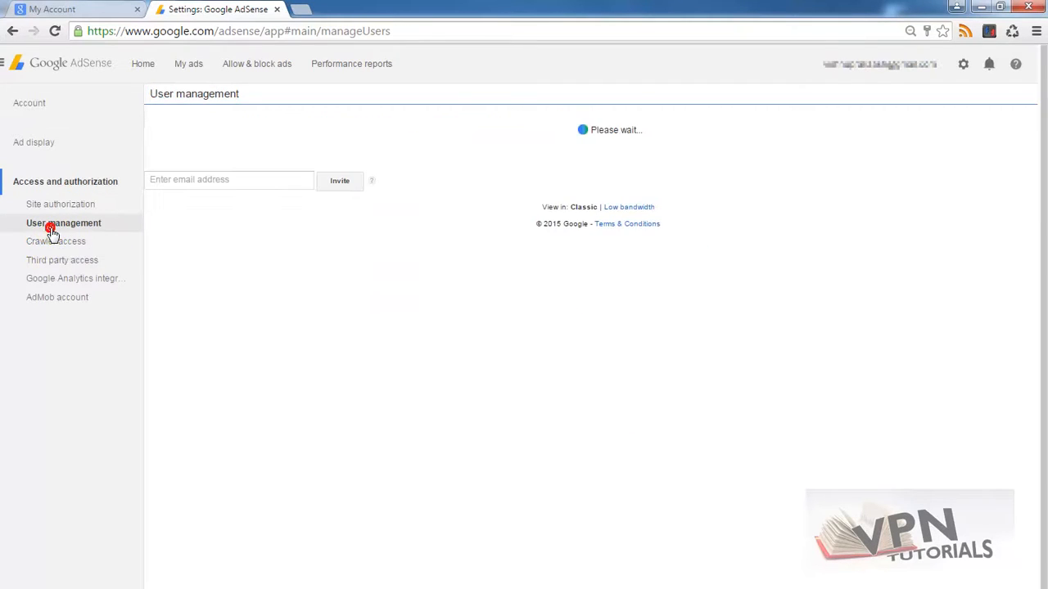
{"action": "left_click", "coordinate": [64, 223]}
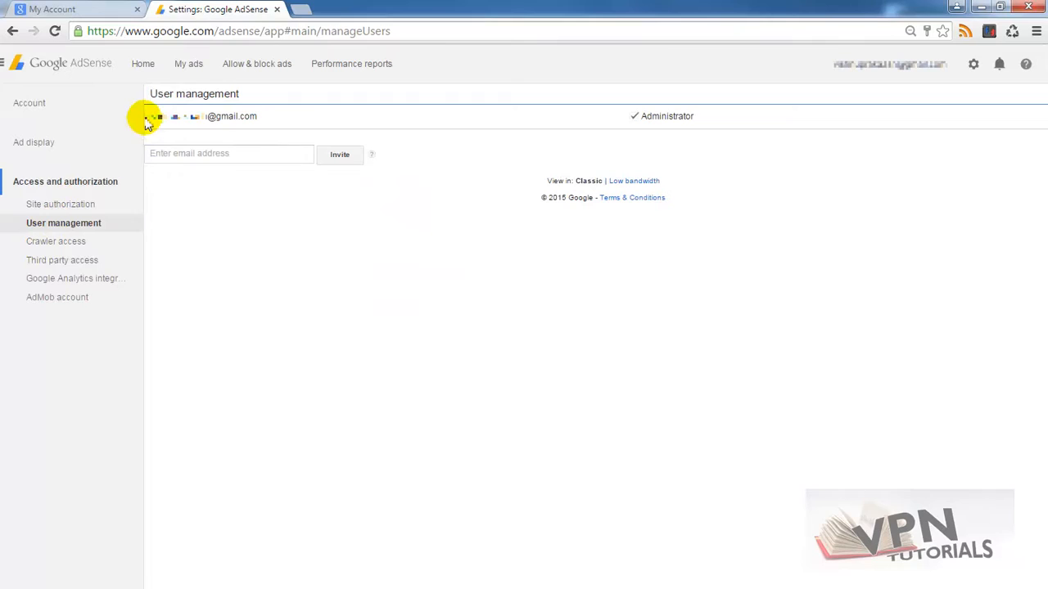
{"action": "left_click_drag", "start_coordinate": [148, 115], "coordinate": [258, 115]}
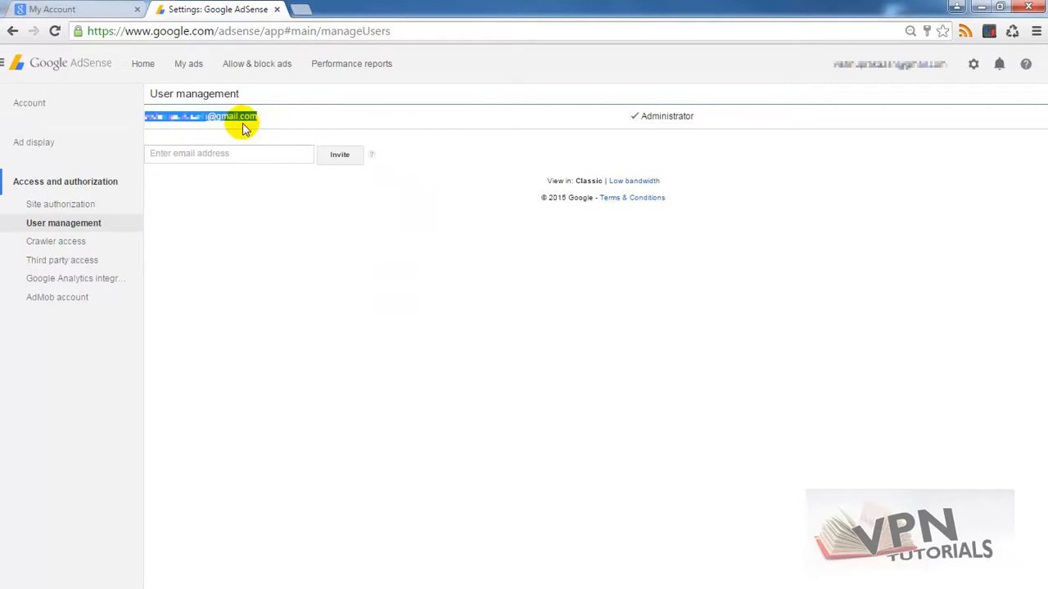
{"action": "mouse_move", "coordinate": [127, 213]}
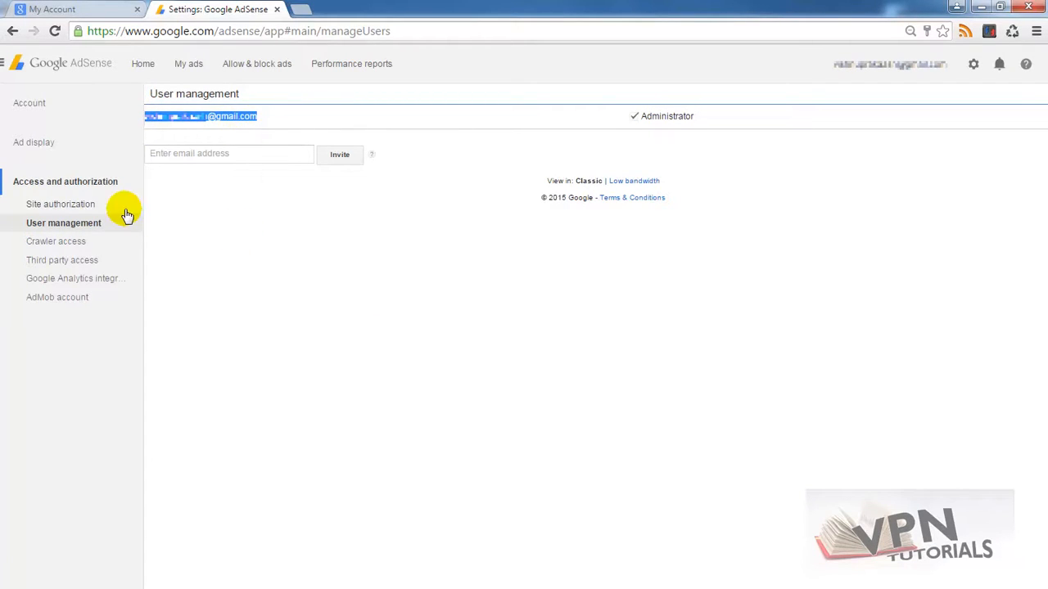
{"action": "mouse_move", "coordinate": [182, 178]}
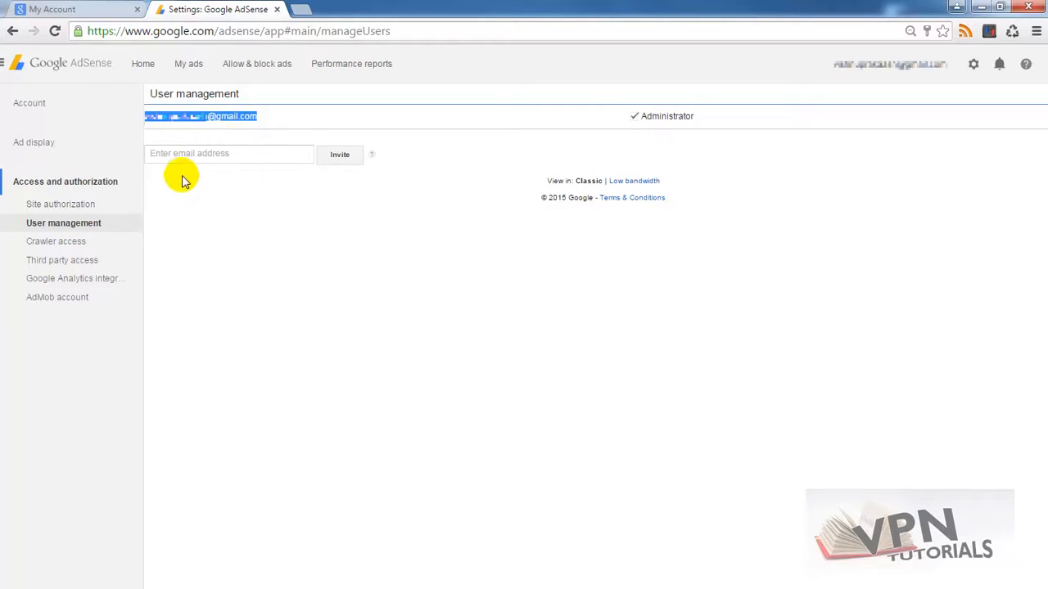
Step: Enter the second Gmail address in the invite field and send the invitation
{"action": "left_click", "coordinate": [229, 153]}
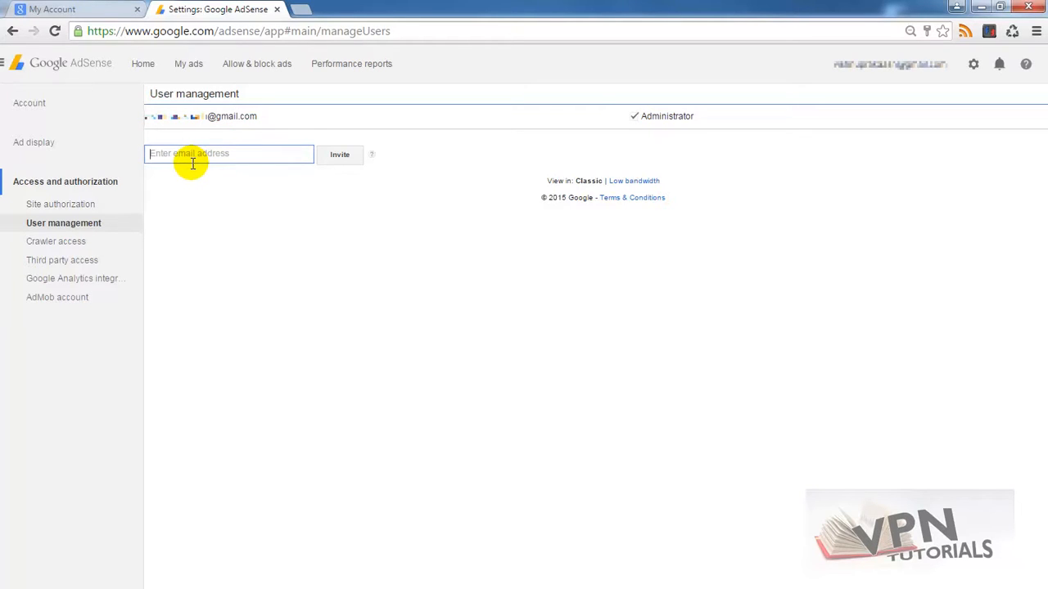
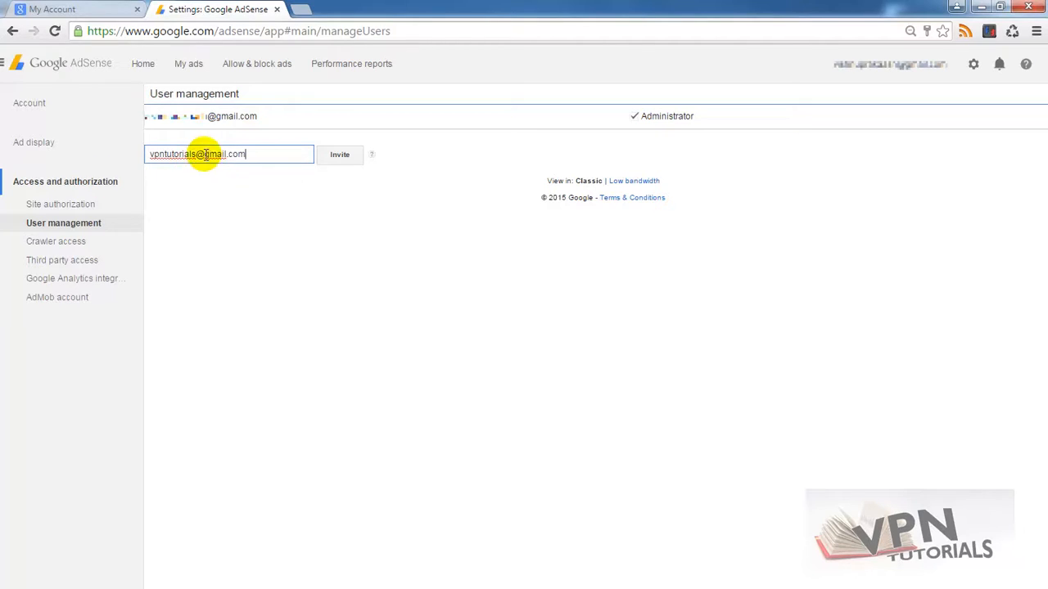
{"action": "left_click", "coordinate": [339, 154]}
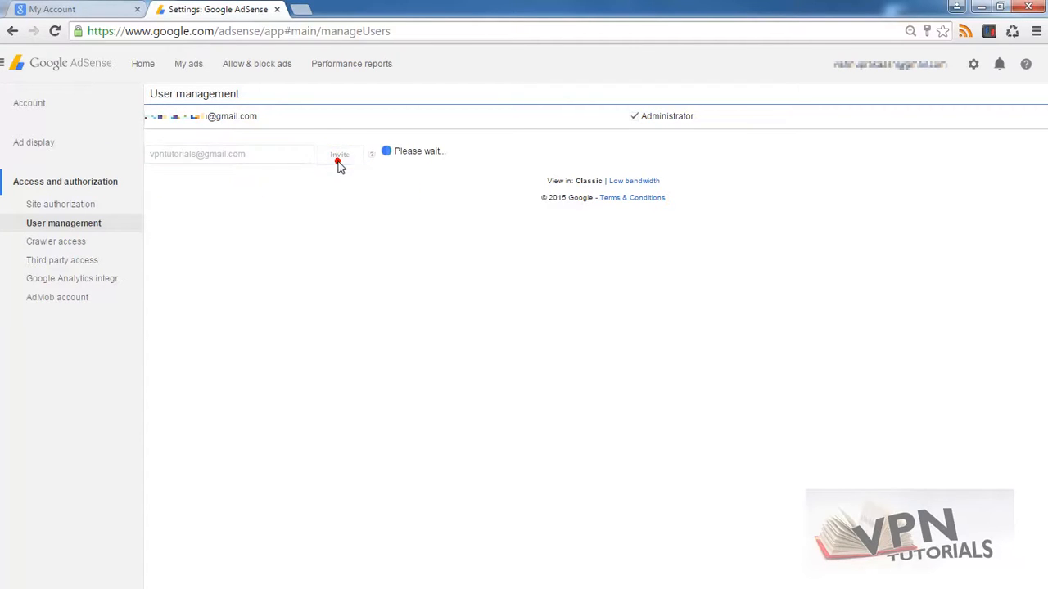
{"action": "left_click", "coordinate": [339, 153]}
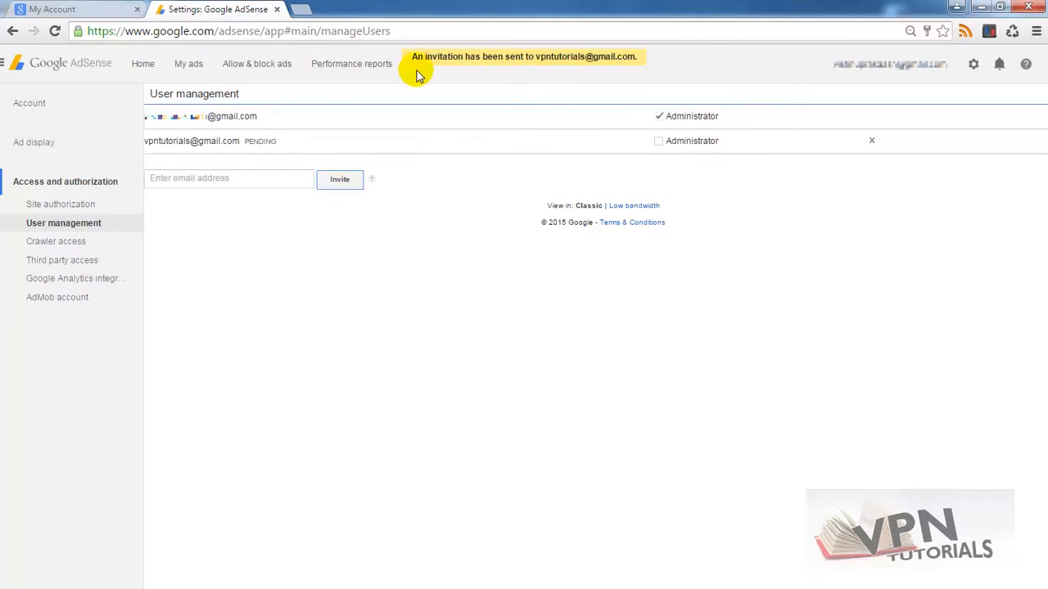
{"action": "mouse_move", "coordinate": [609, 69]}
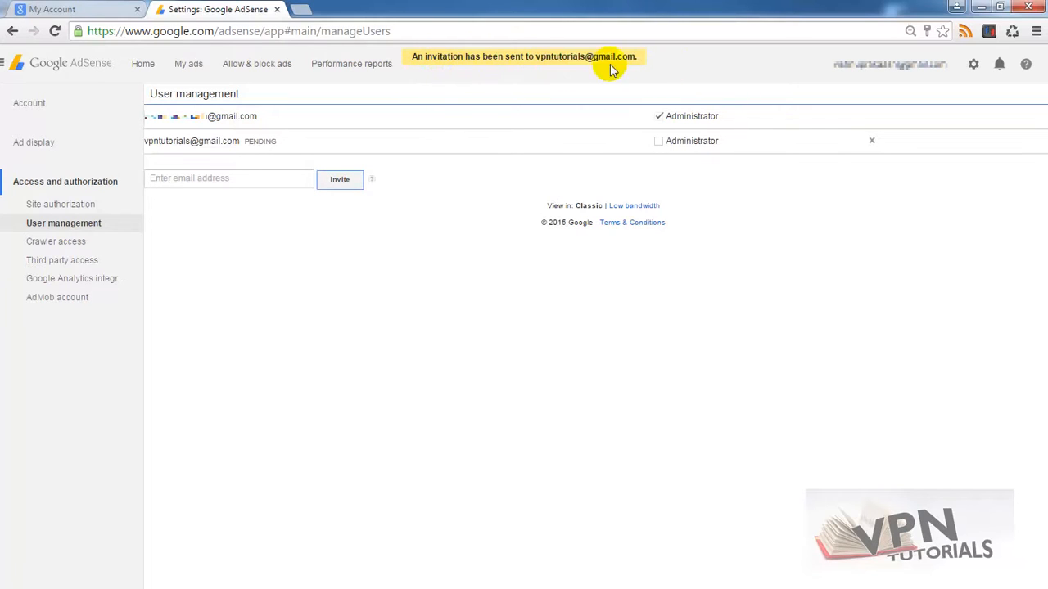
{"action": "mouse_move", "coordinate": [193, 470]}
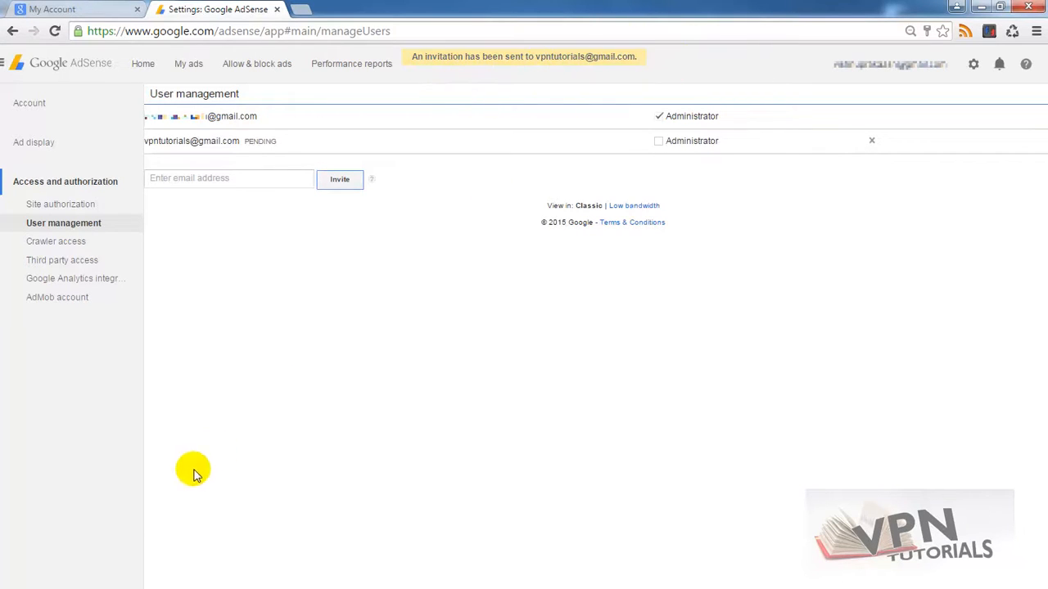
Step: Switch to the Gmail sign-in and sign in with the second account's password
{"action": "left_click", "coordinate": [73, 10]}
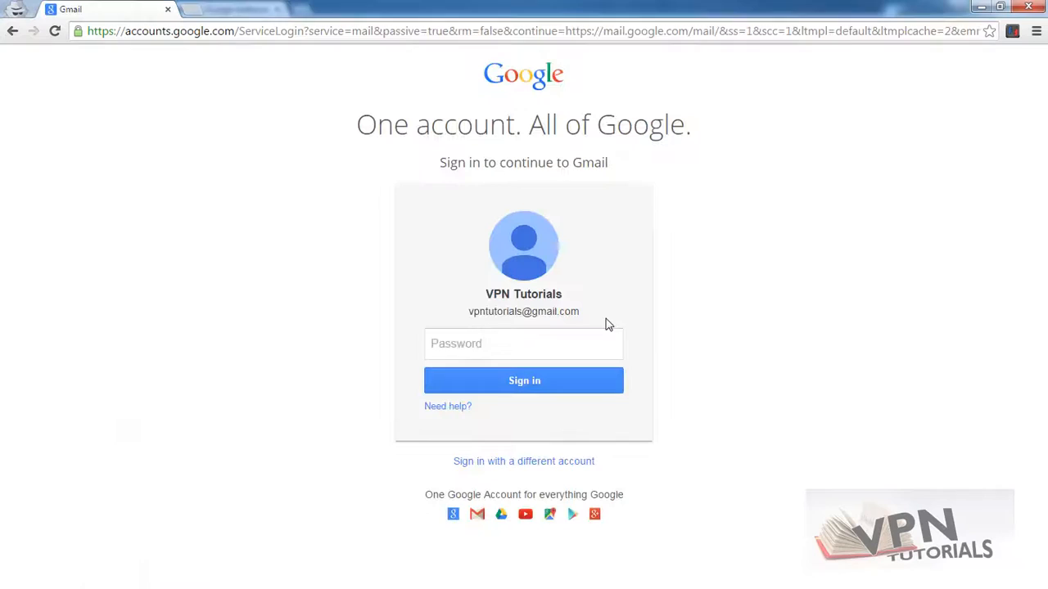
{"action": "left_click", "coordinate": [524, 343]}
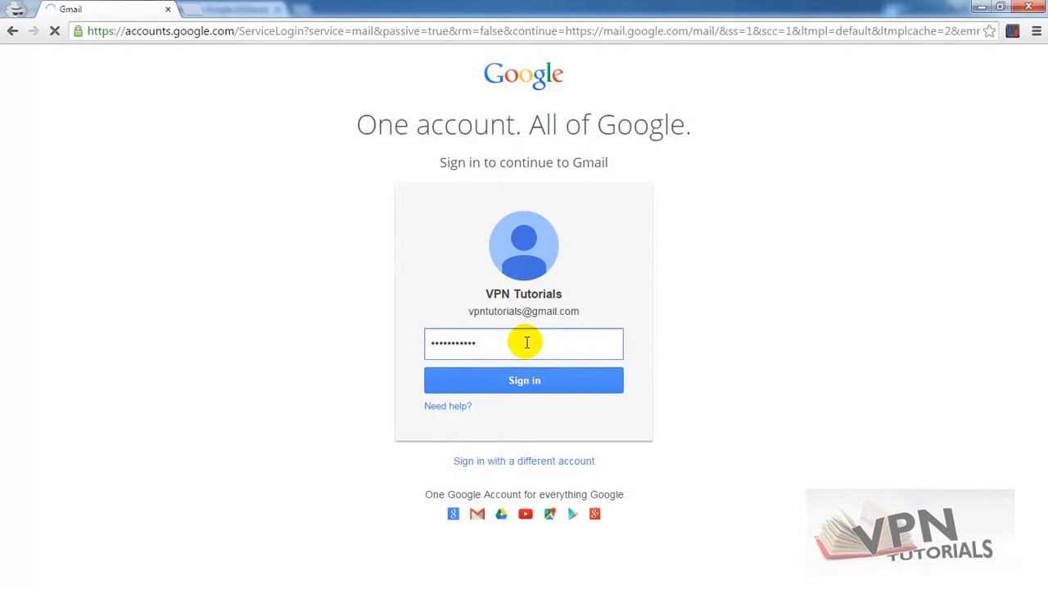
{"action": "mouse_move", "coordinate": [187, 345]}
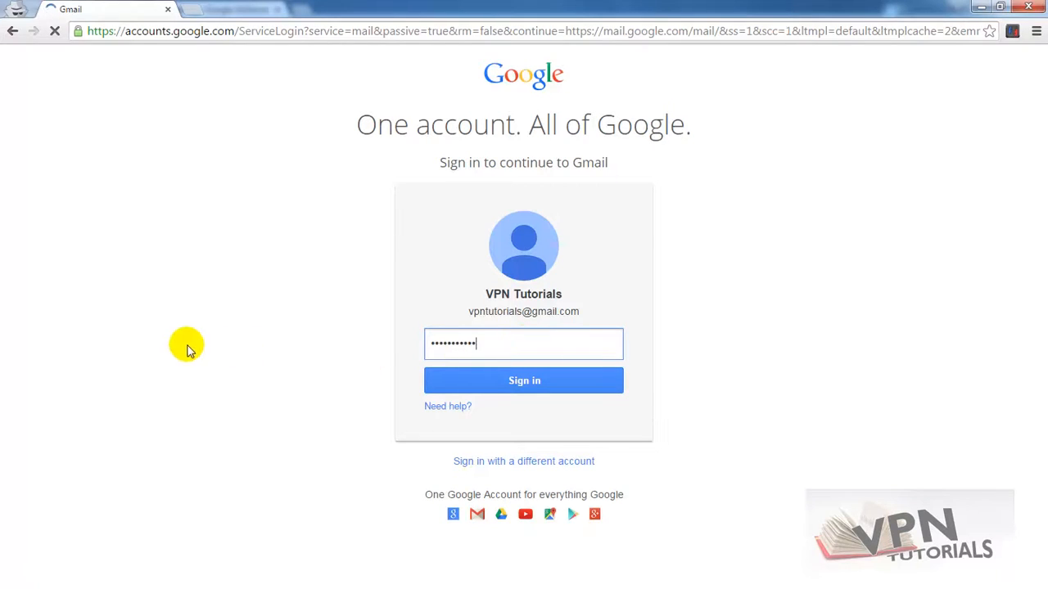
{"action": "left_click", "coordinate": [524, 380]}
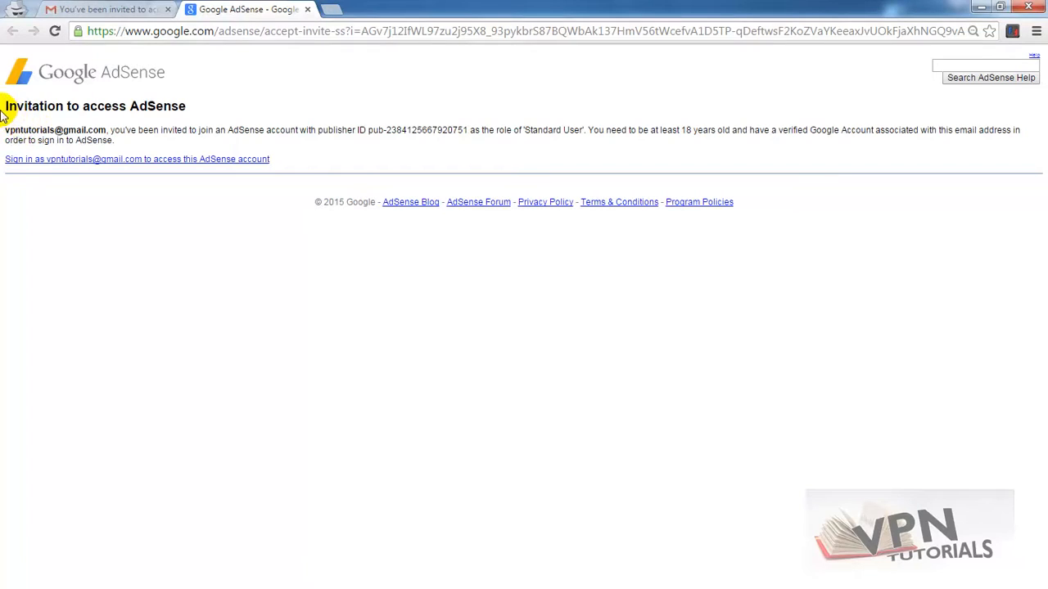
{"action": "mouse_move", "coordinate": [94, 159]}
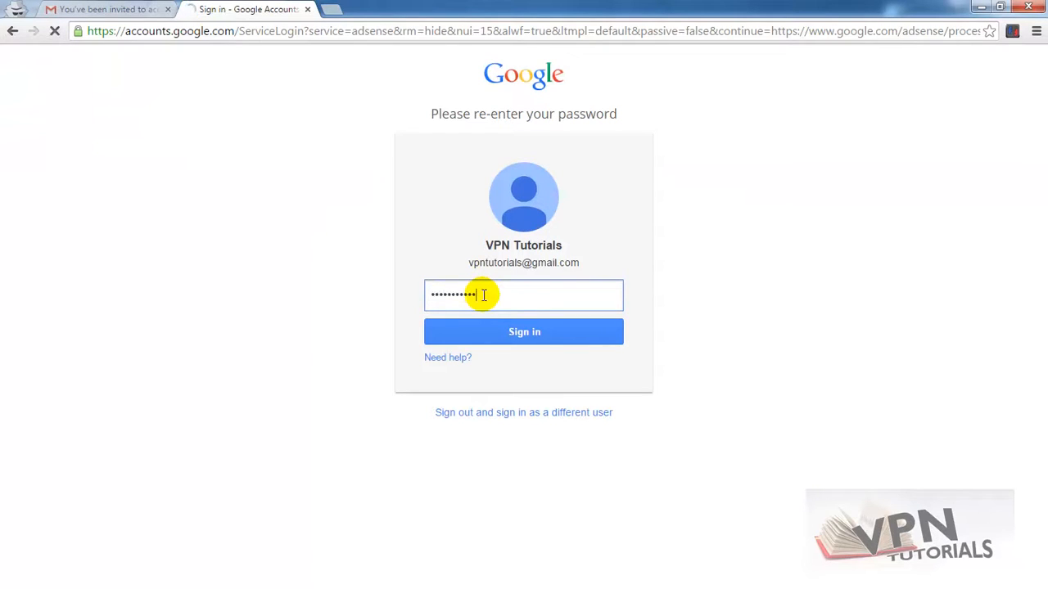
Step: Sign in with the invited account's password to reach the joining confirmation
{"action": "left_click", "coordinate": [524, 331]}
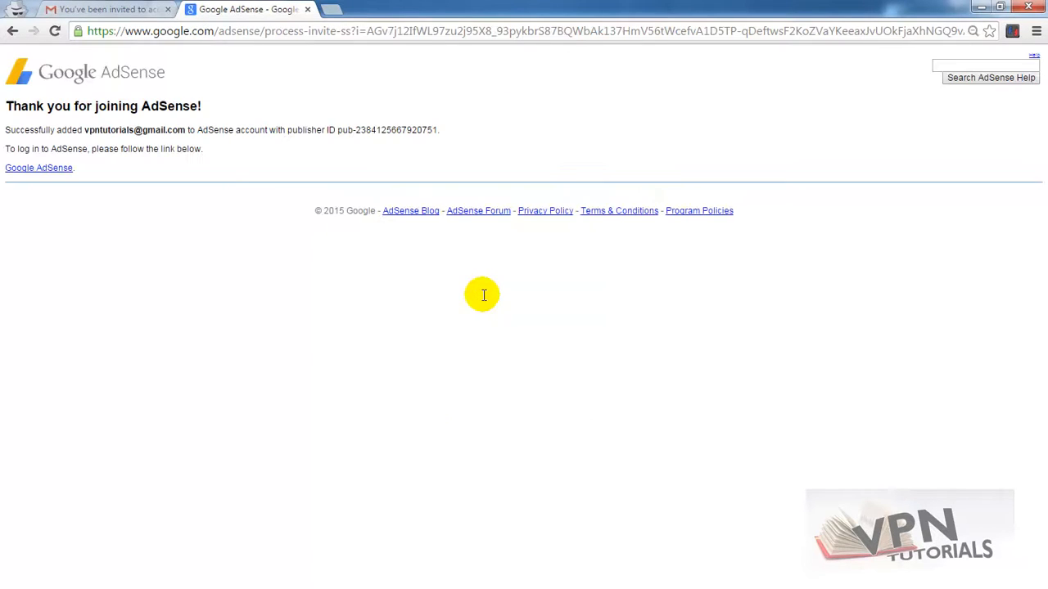
{"action": "mouse_move", "coordinate": [160, 130]}
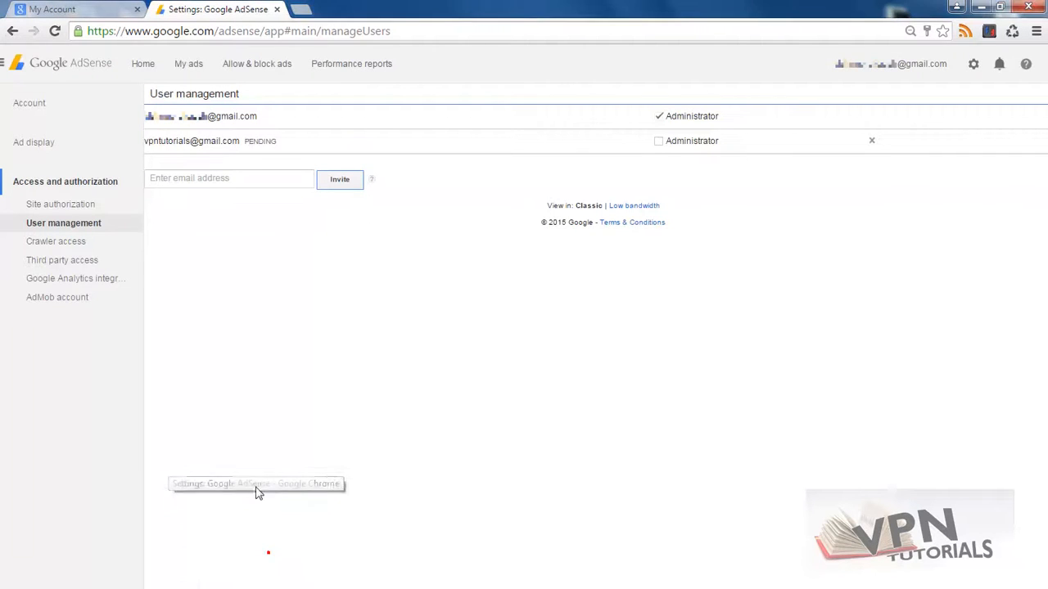
Step: Tick the Administrator checkbox for the new user in User management
{"action": "double_click", "coordinate": [260, 140]}
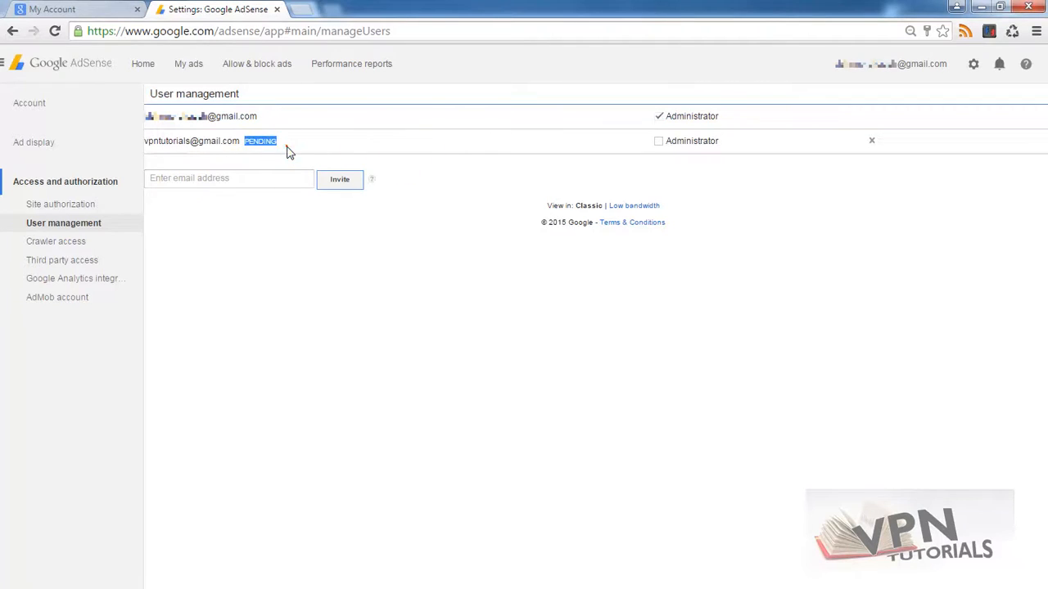
{"action": "mouse_move", "coordinate": [360, 148]}
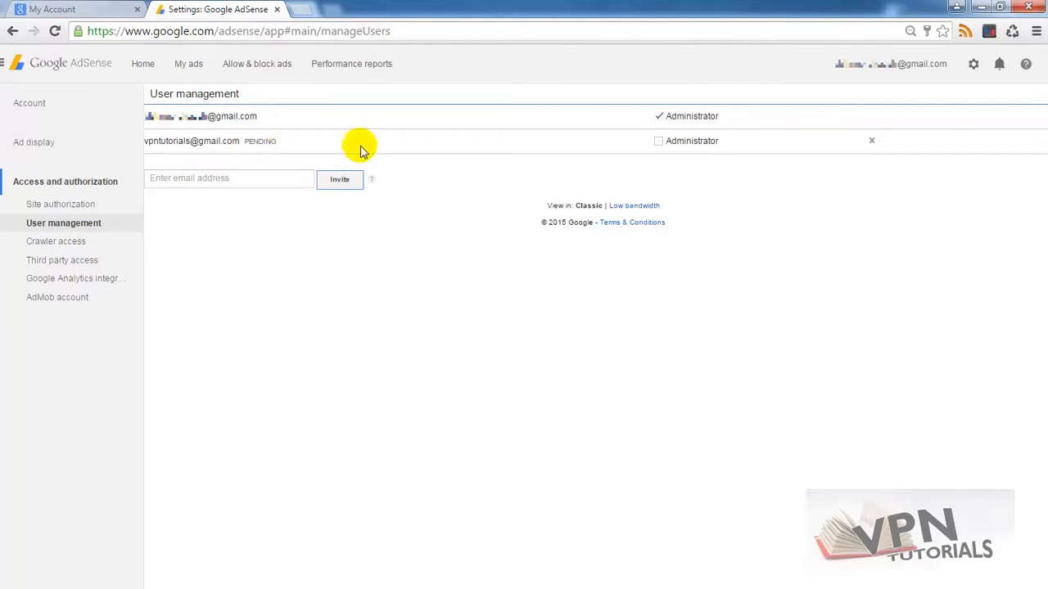
{"action": "left_click", "coordinate": [62, 223]}
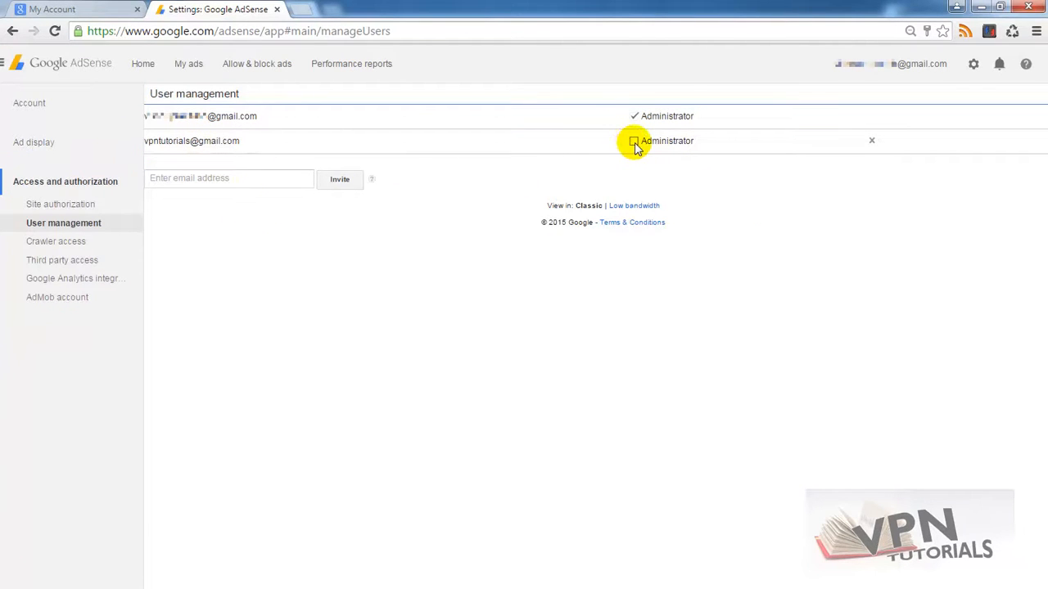
{"action": "left_click", "coordinate": [635, 141]}
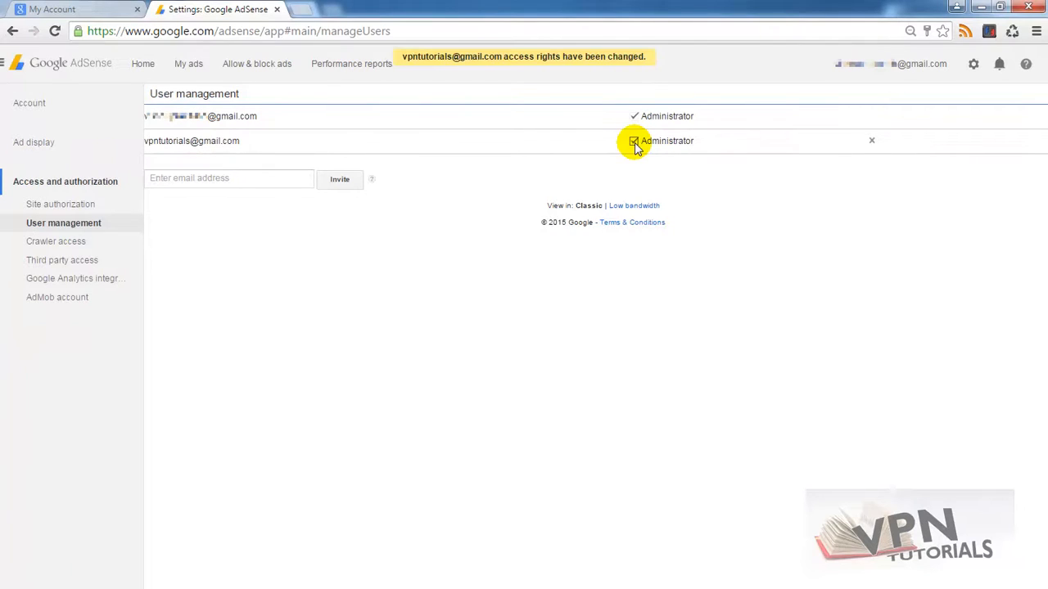
{"action": "left_click", "coordinate": [633, 141]}
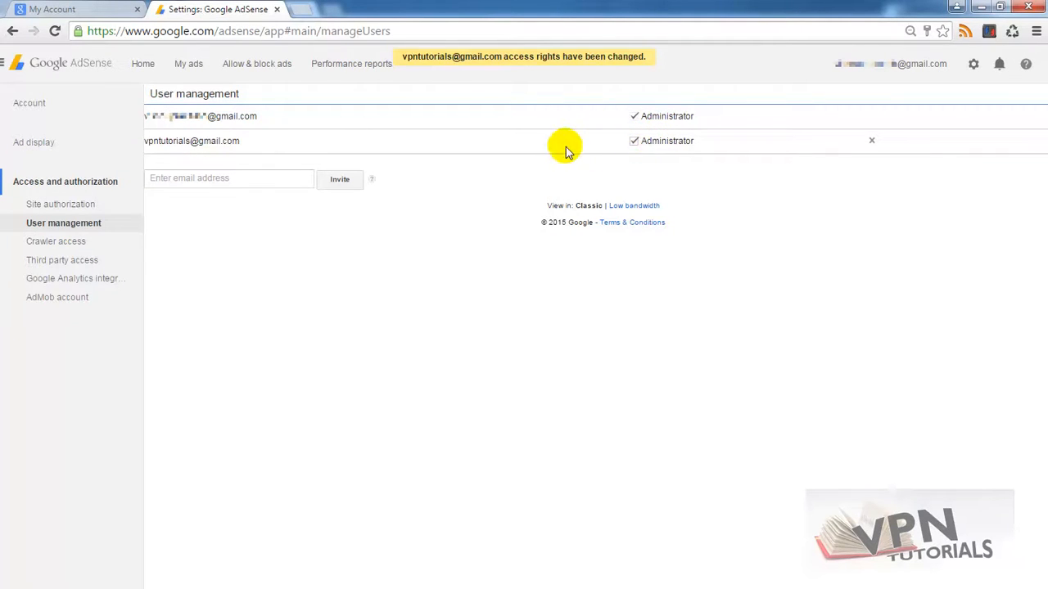
{"action": "mouse_move", "coordinate": [704, 302]}
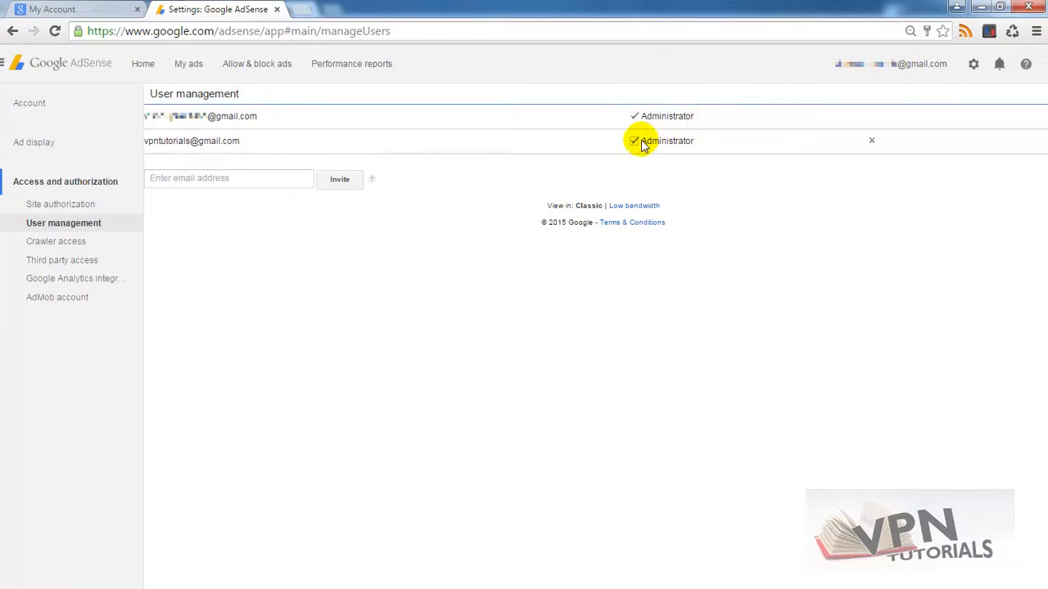
{"action": "left_click", "coordinate": [635, 140]}
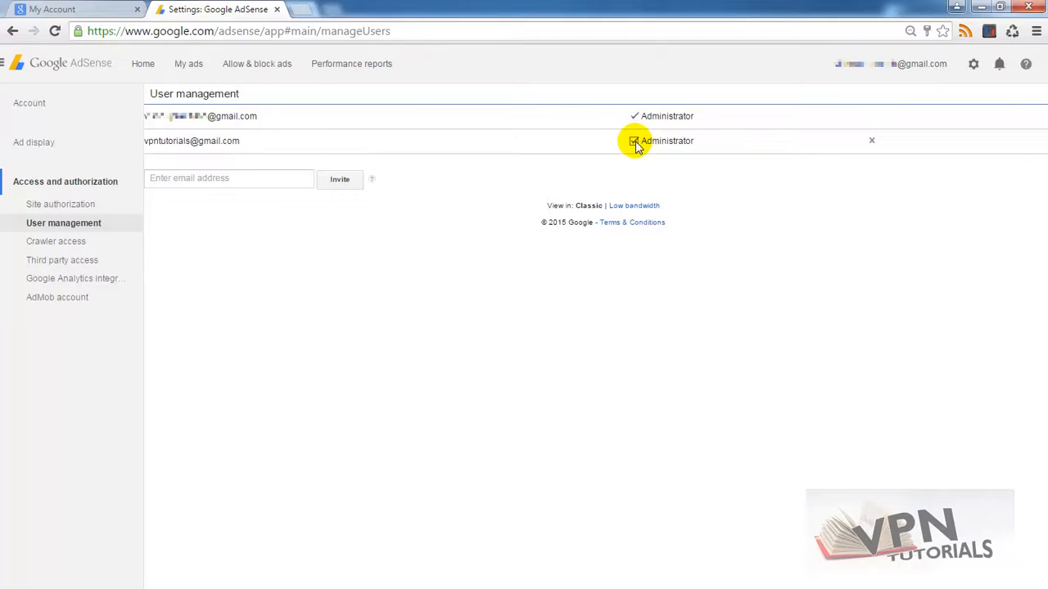
{"action": "left_click", "coordinate": [635, 141]}
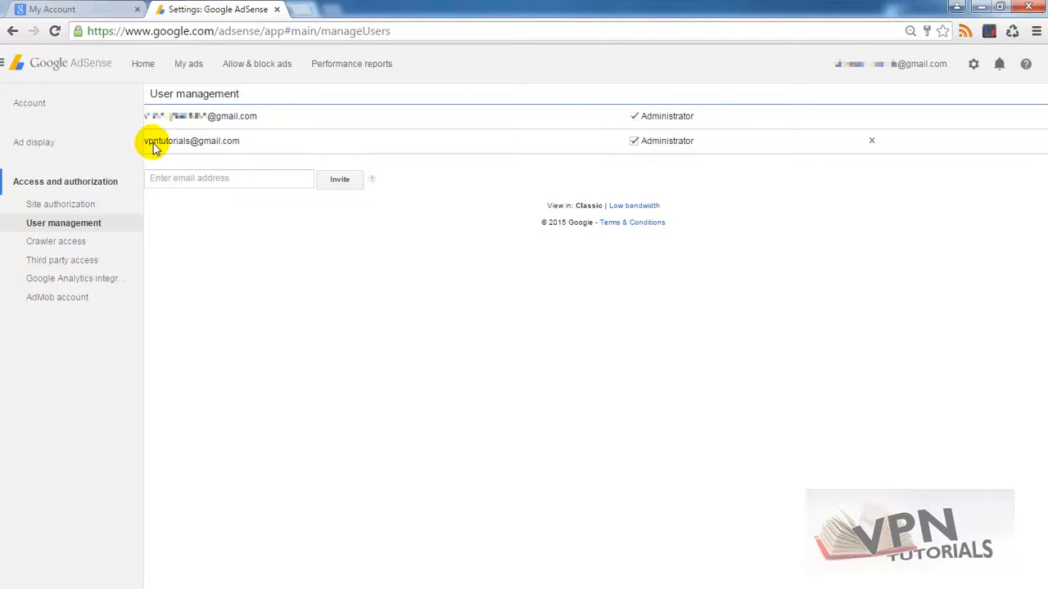
{"action": "mouse_move", "coordinate": [193, 141]}
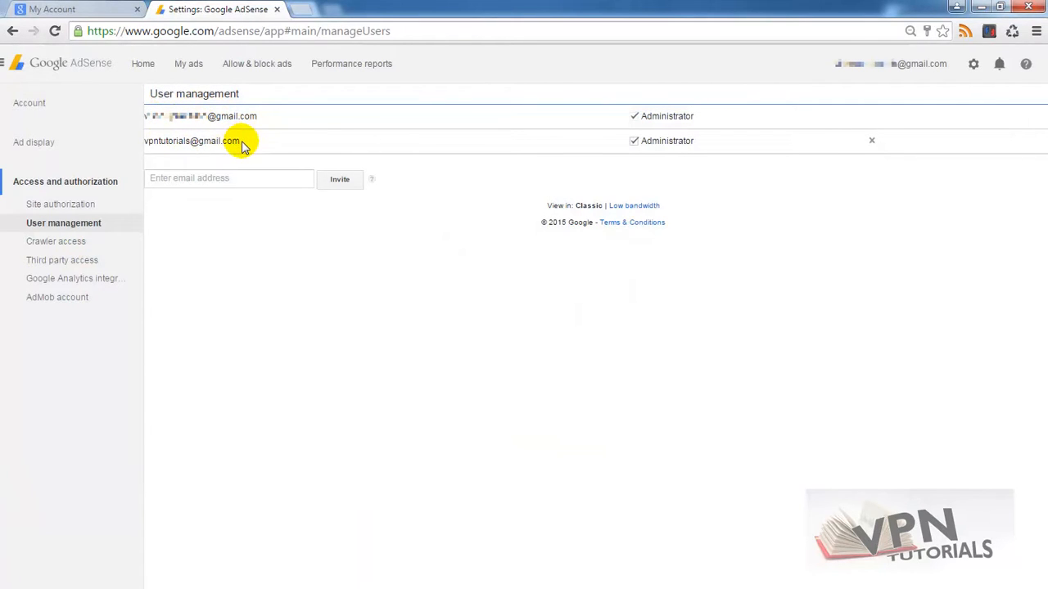
{"action": "mouse_move", "coordinate": [236, 117]}
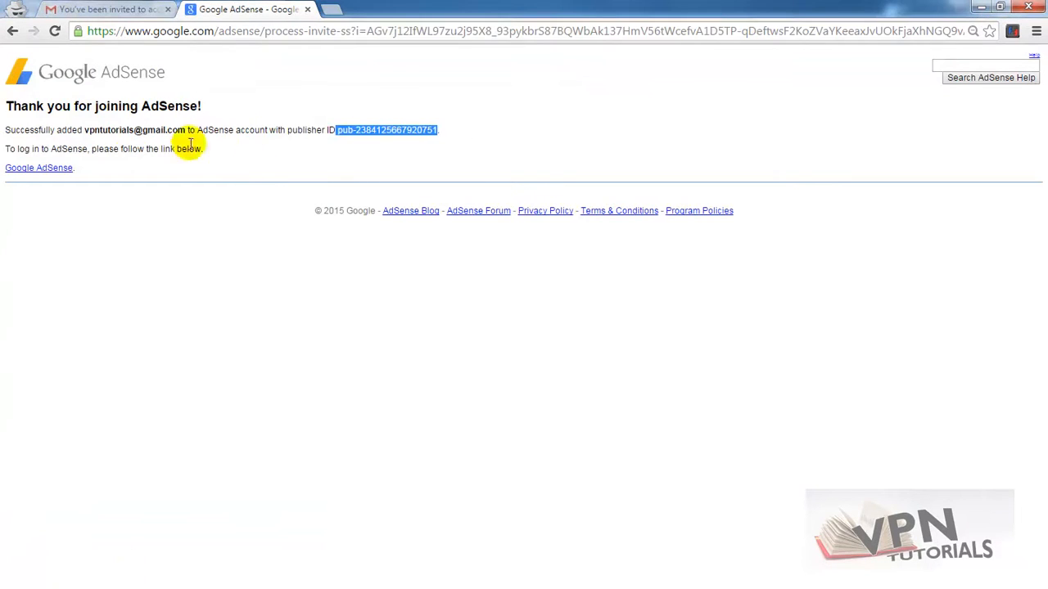
Step: Follow the Google AdSense link from the confirmation and sign in as the second account
{"action": "left_click", "coordinate": [39, 167]}
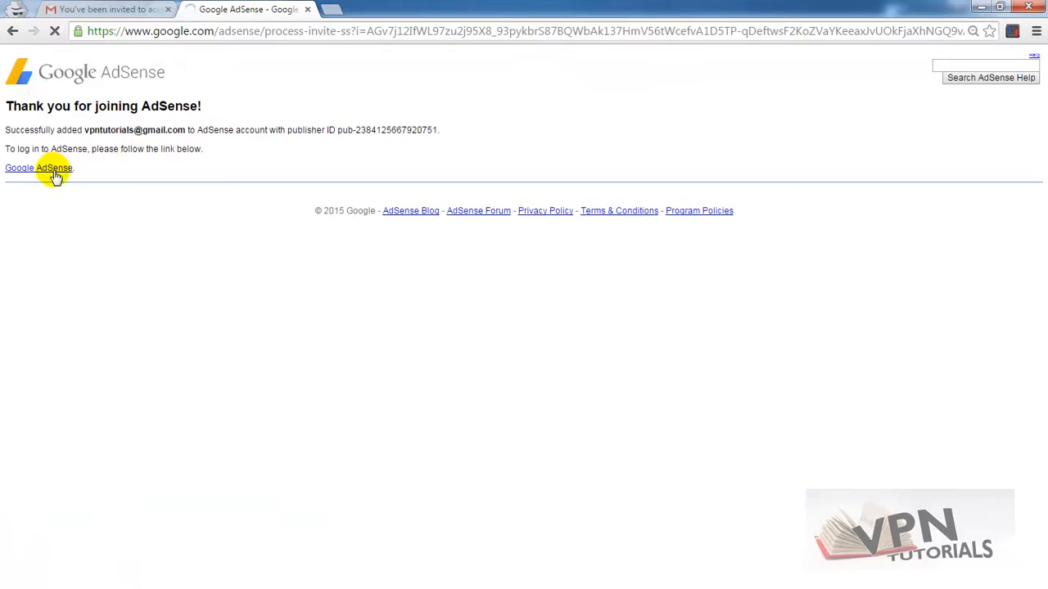
{"action": "left_click", "coordinate": [40, 167]}
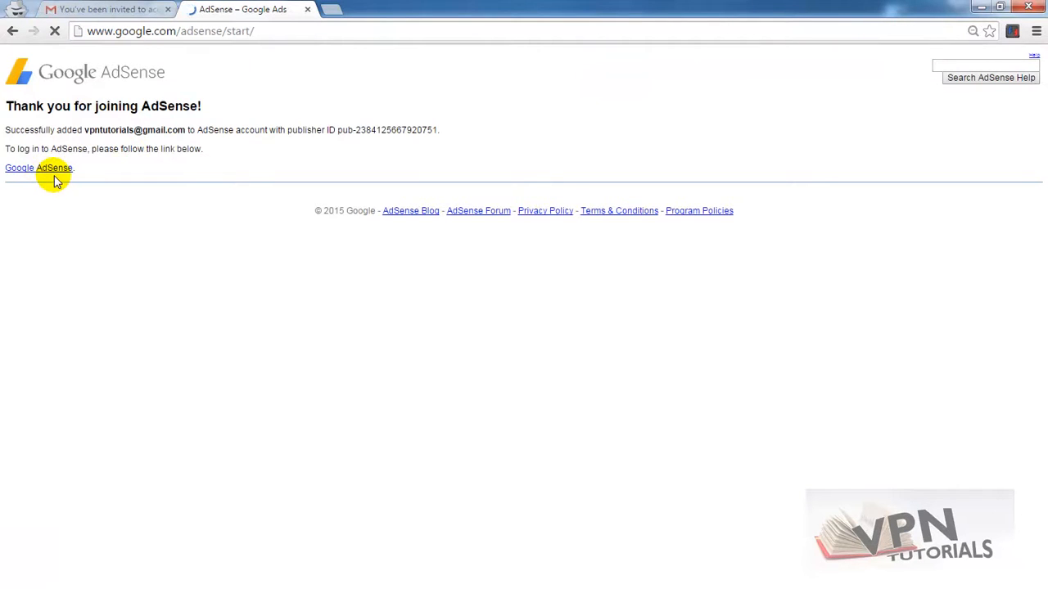
{"action": "left_click", "coordinate": [40, 167]}
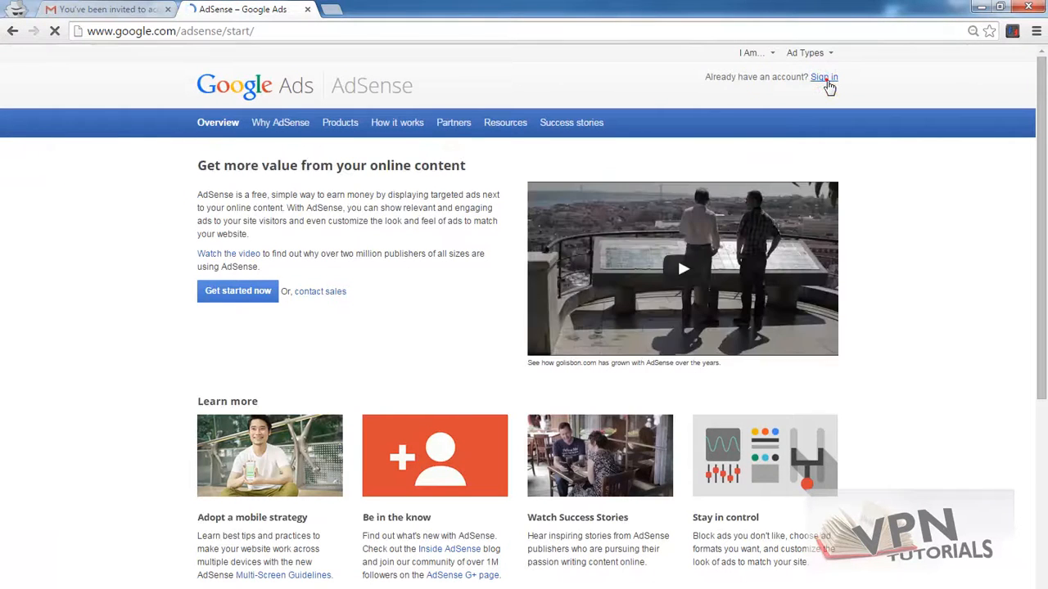
{"action": "left_click", "coordinate": [824, 77]}
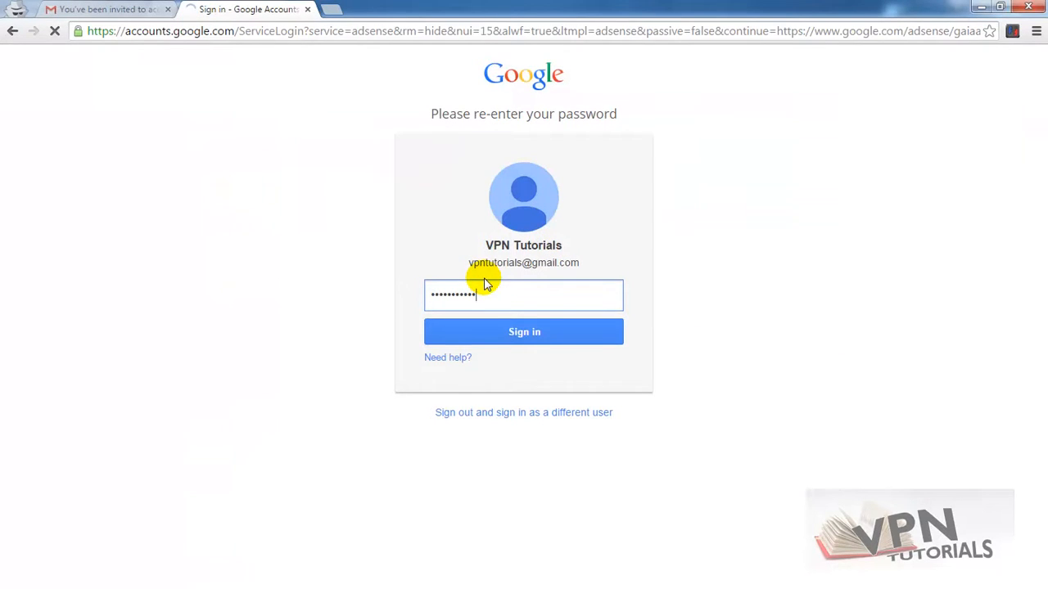
{"action": "left_click", "coordinate": [524, 331]}
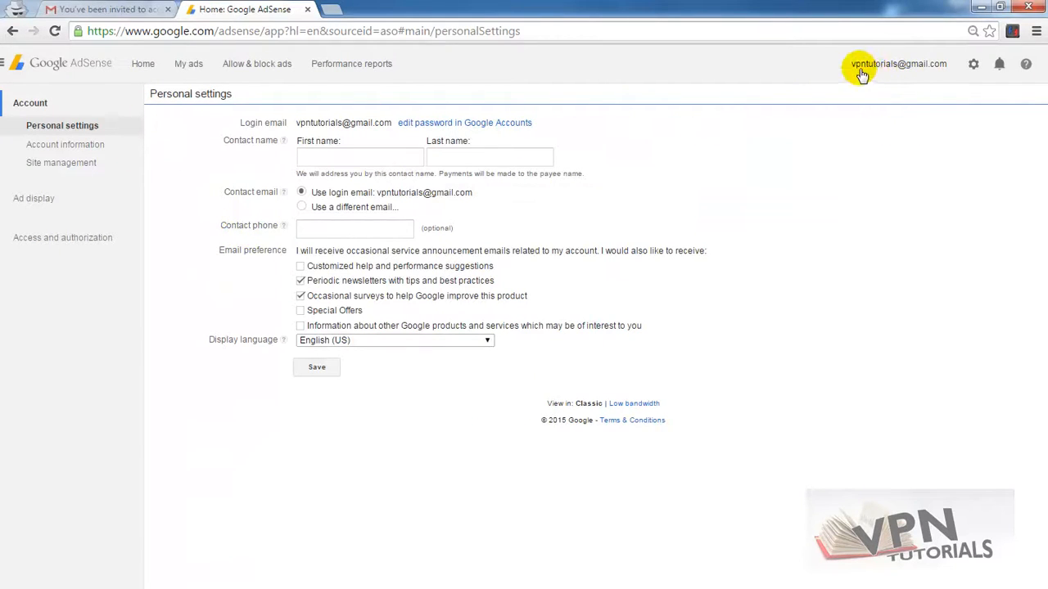
{"action": "mouse_move", "coordinate": [79, 203]}
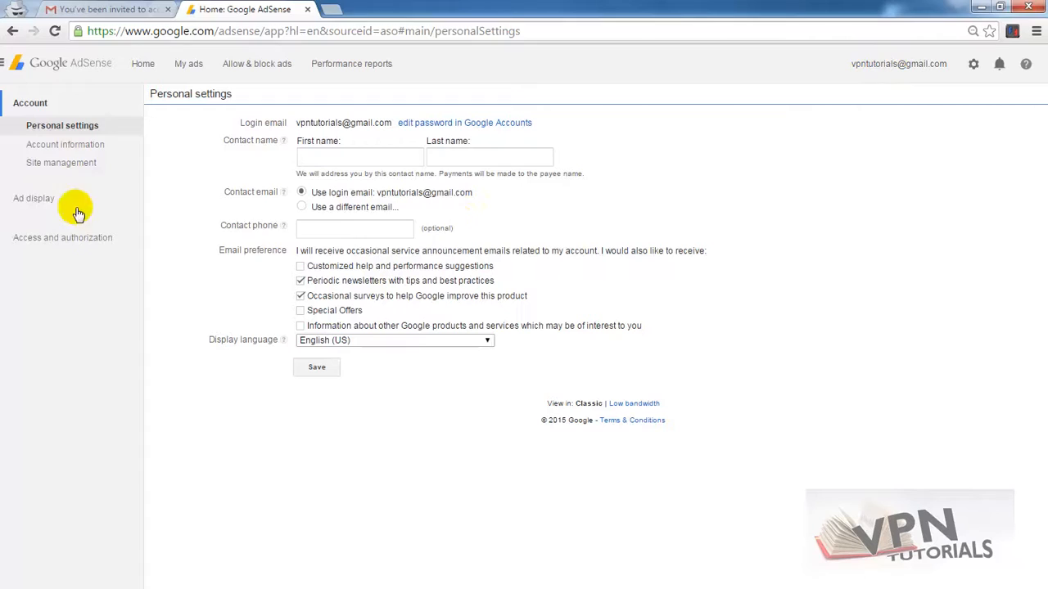
Step: Show the User management list with both Administrators and highlight the new administrator's email
{"action": "left_click", "coordinate": [66, 180]}
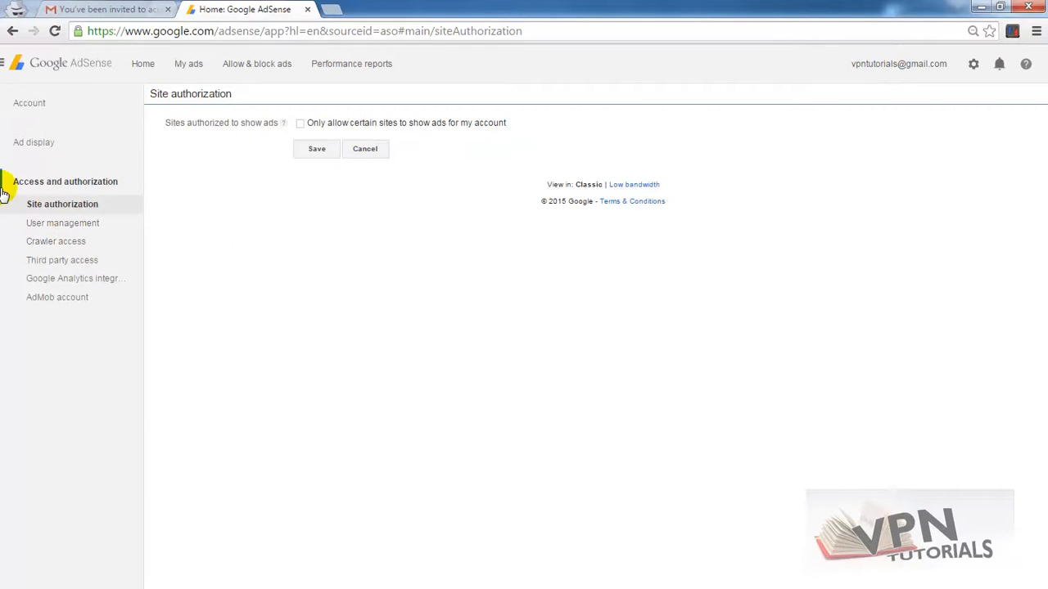
{"action": "mouse_move", "coordinate": [92, 193]}
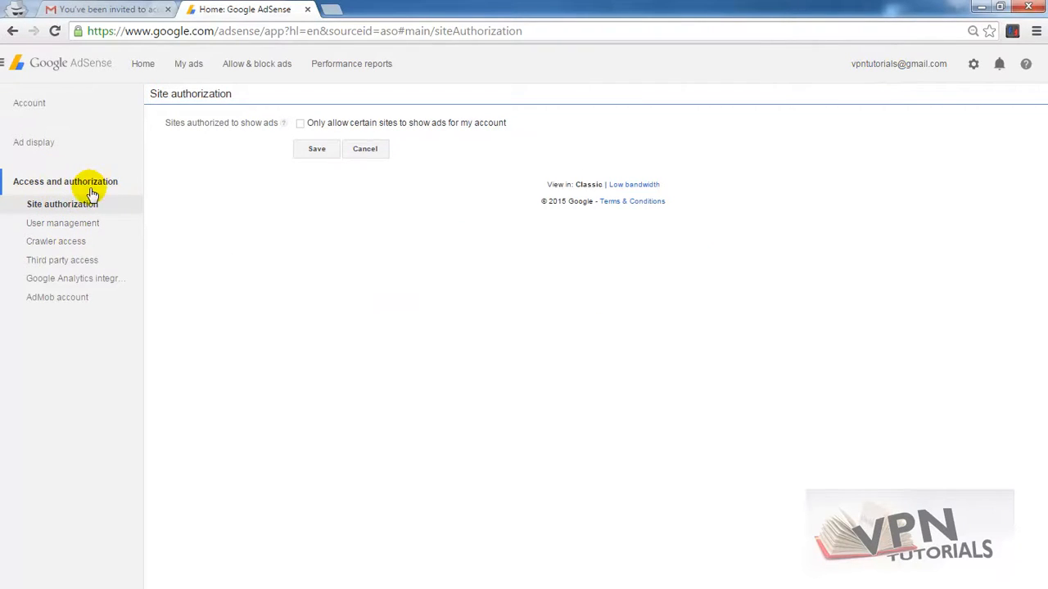
{"action": "left_click", "coordinate": [63, 222]}
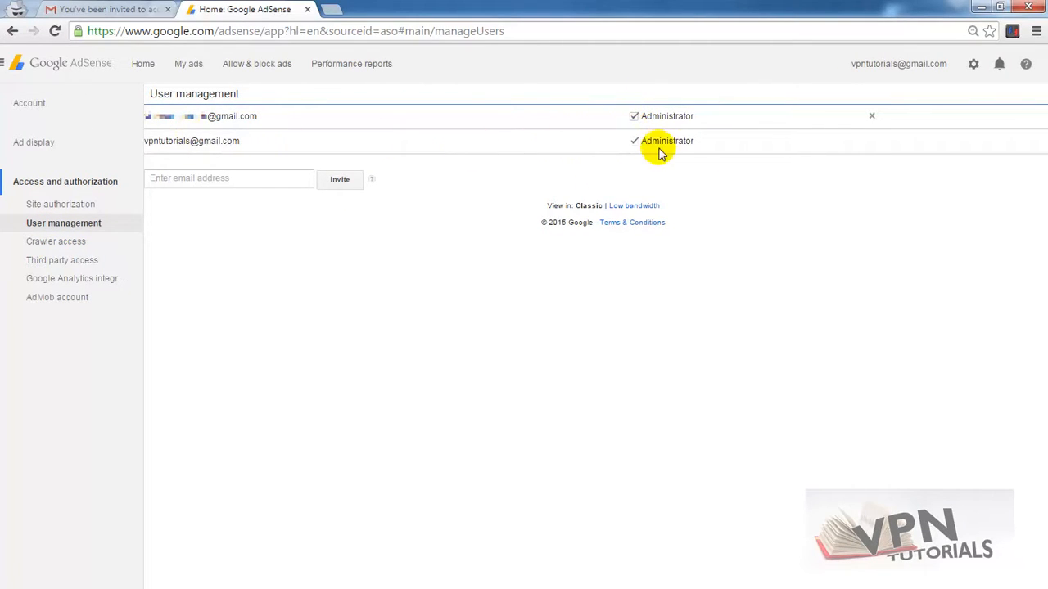
{"action": "mouse_move", "coordinate": [645, 117]}
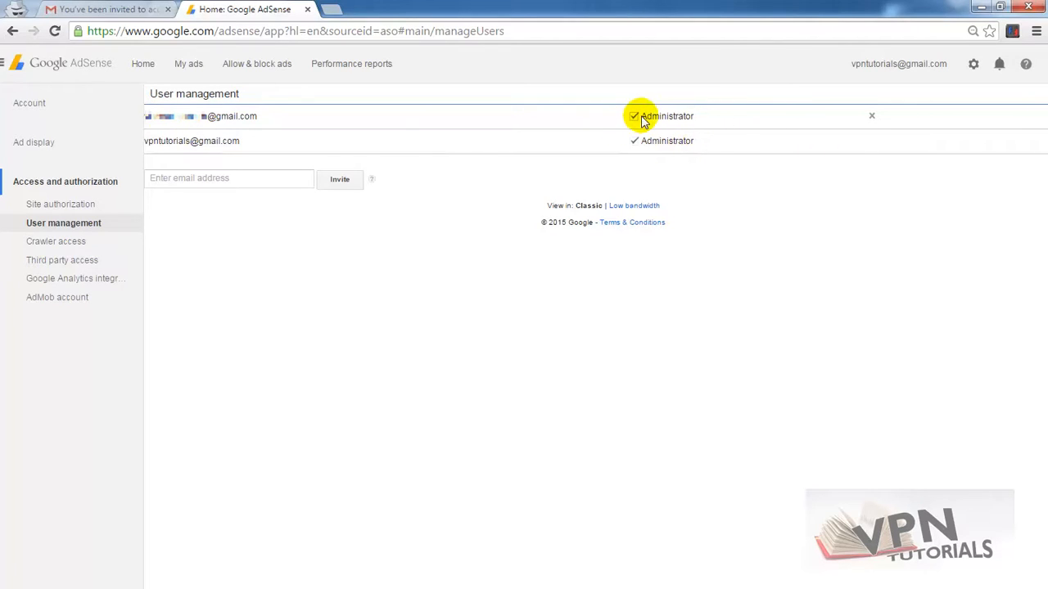
{"action": "left_click", "coordinate": [634, 115]}
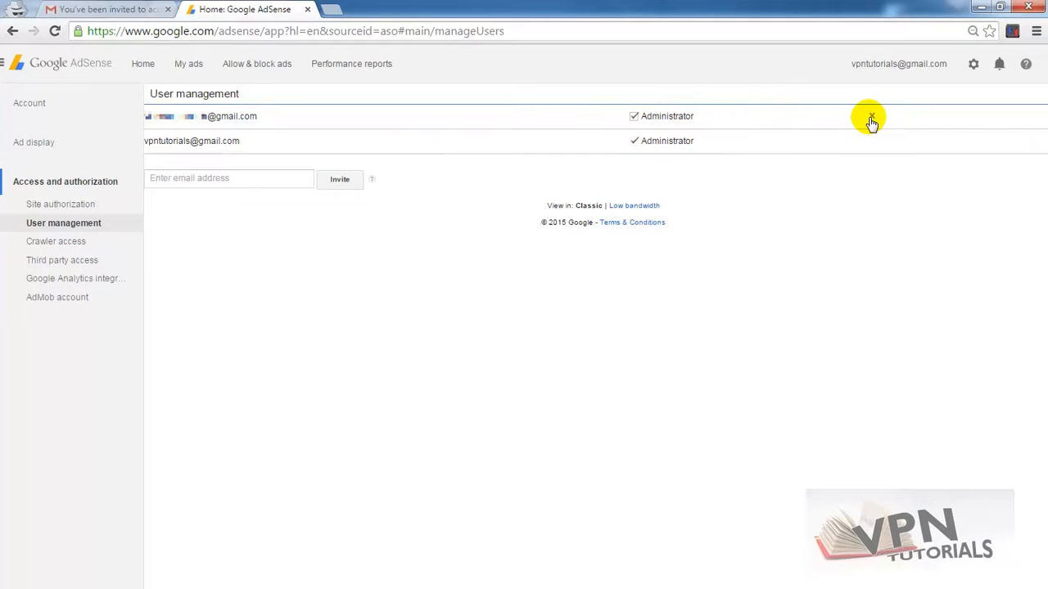
{"action": "mouse_move", "coordinate": [262, 139]}
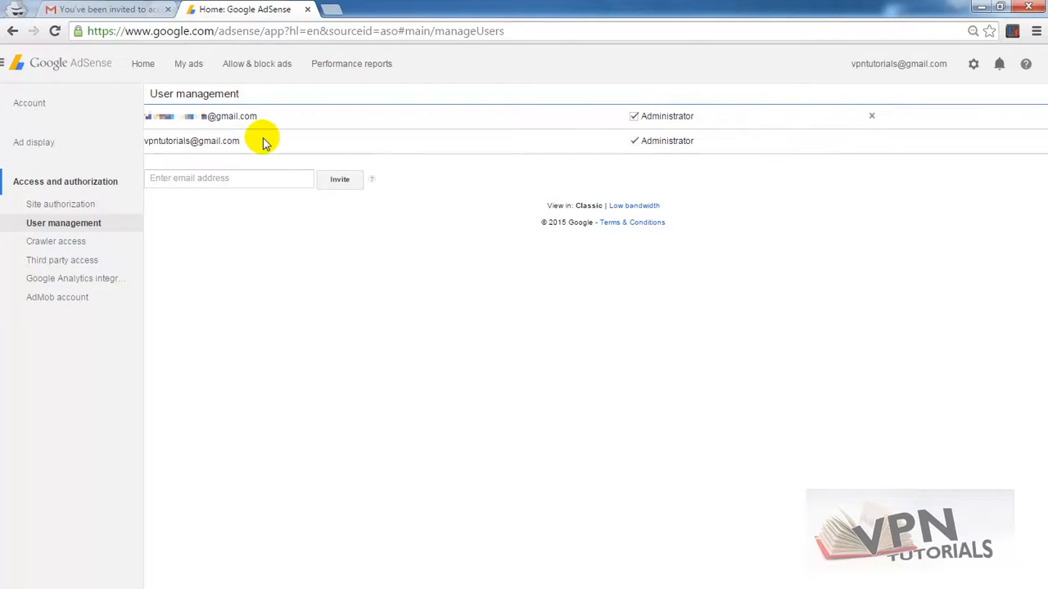
{"action": "double_click", "coordinate": [191, 141]}
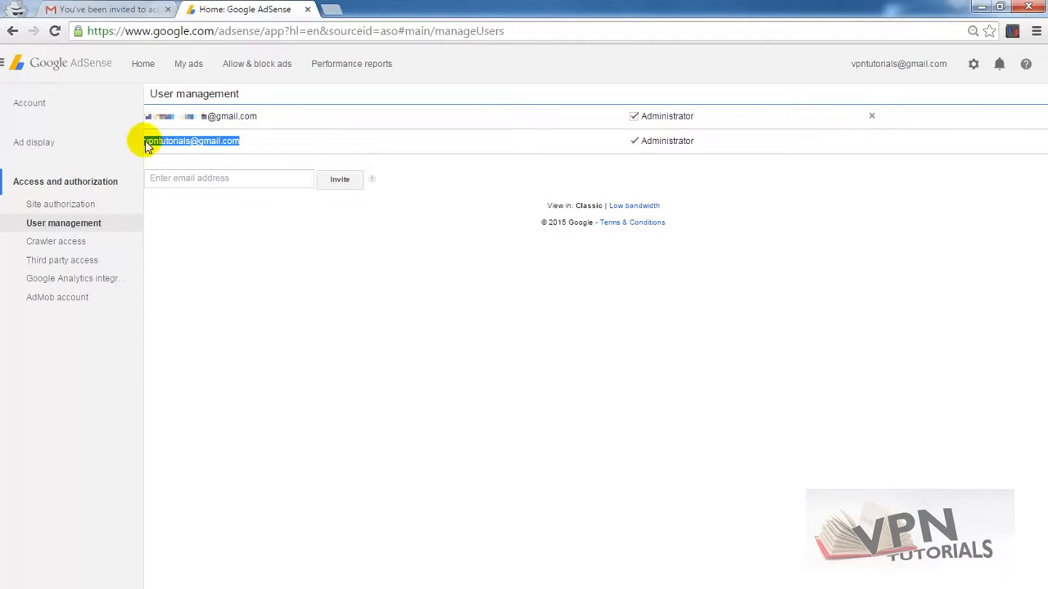